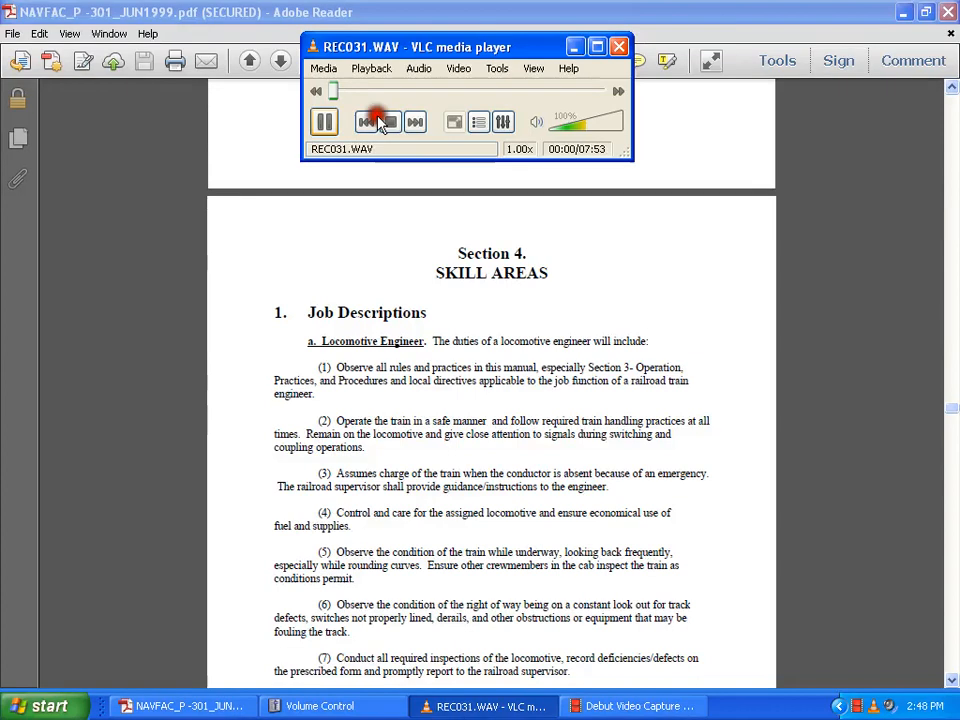
Minimize the VLC window so the Conductor duties on page 113 are uncovered.
left_click(324, 122)
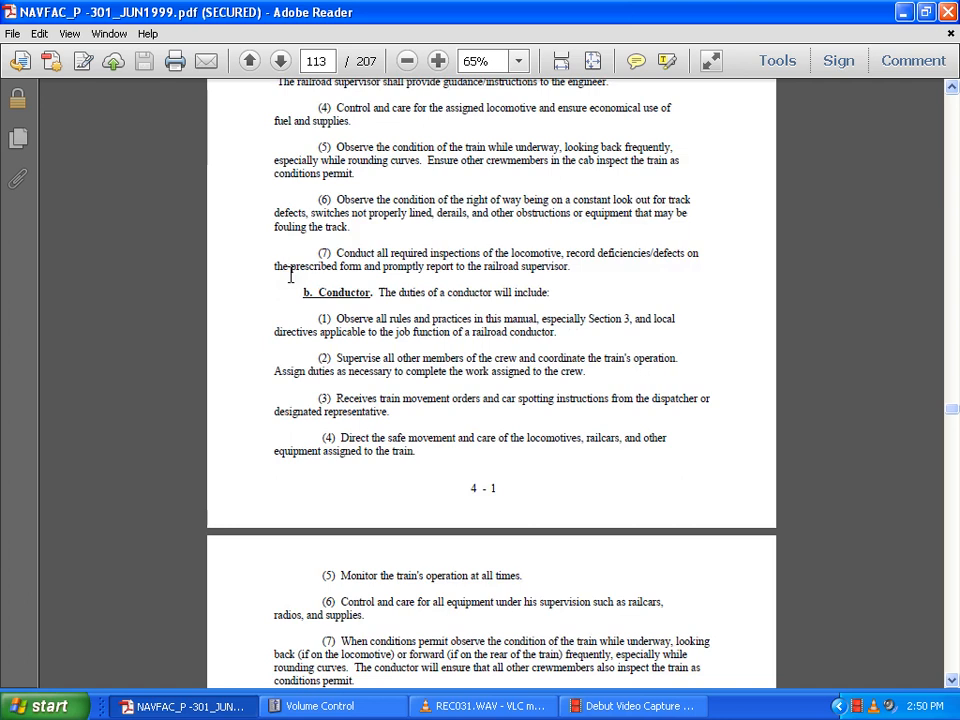
Scroll to page 114 showing the remaining conductor duties and the Brakeman/Switcher list.
scroll("down", 3)
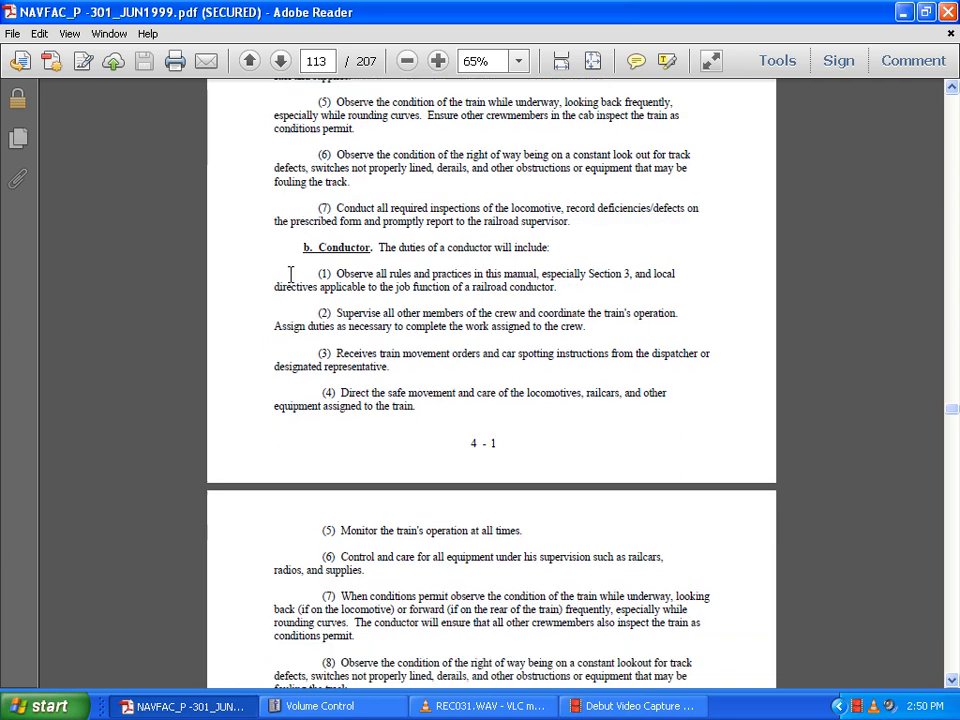
left_click(484, 706)
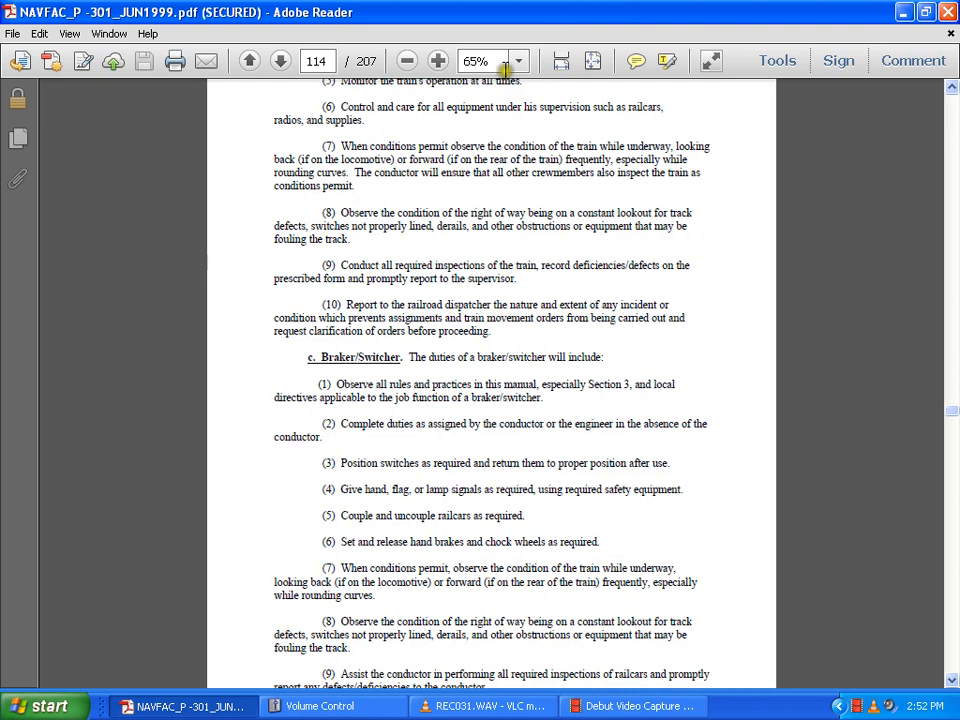
mouse_move(464, 90)
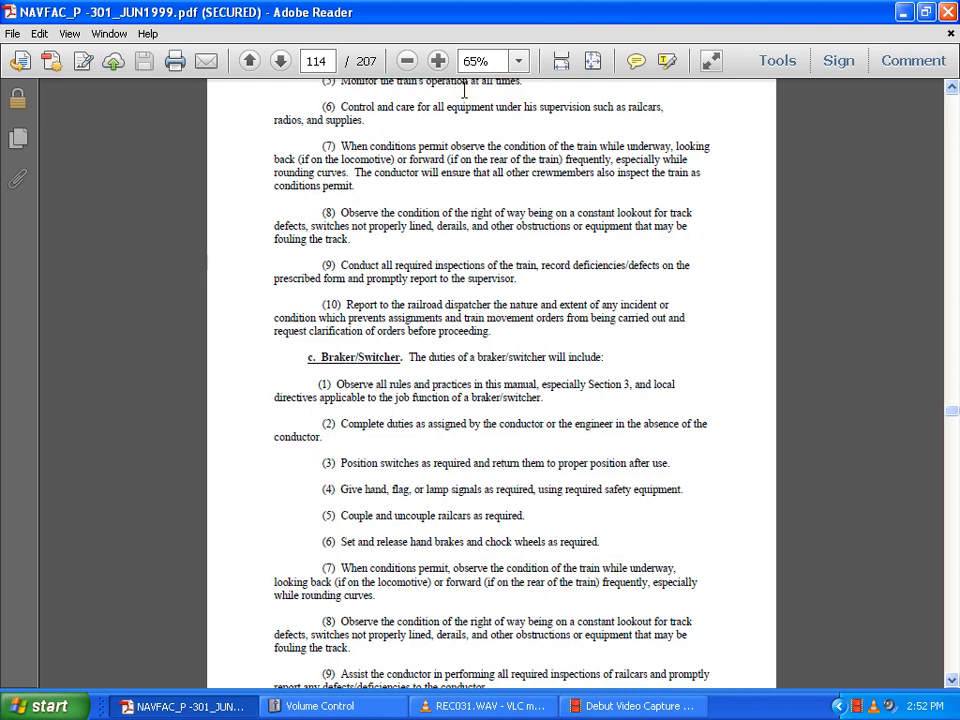
Scroll past the dispatcher/yardmaster duties to the Railroad Supervisor duties ending page 4-3.
scroll("down", 3)
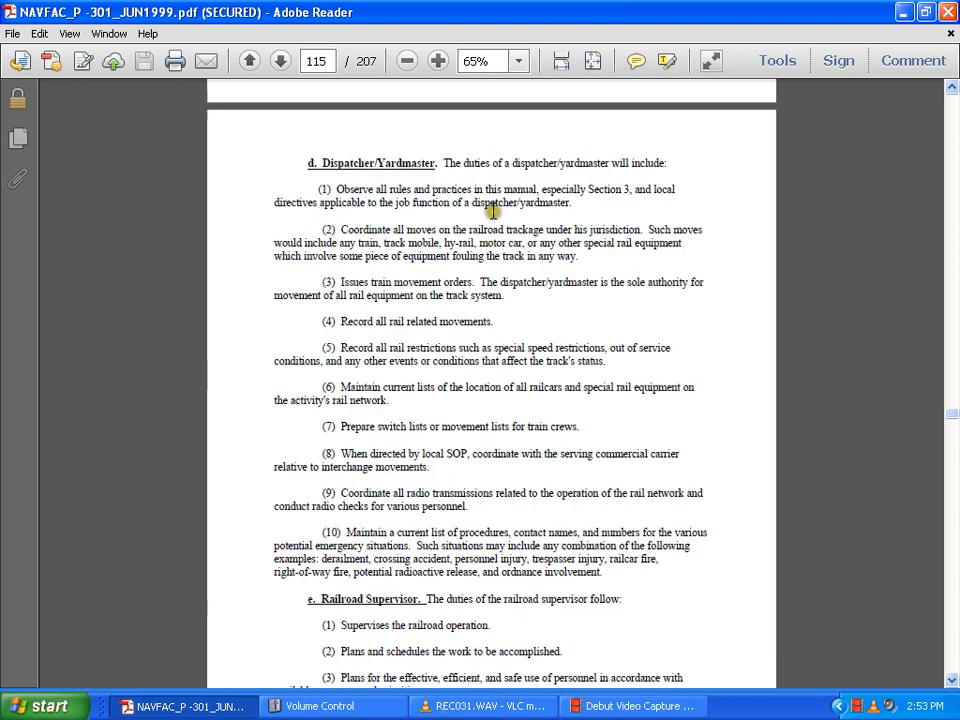
mouse_move(490, 212)
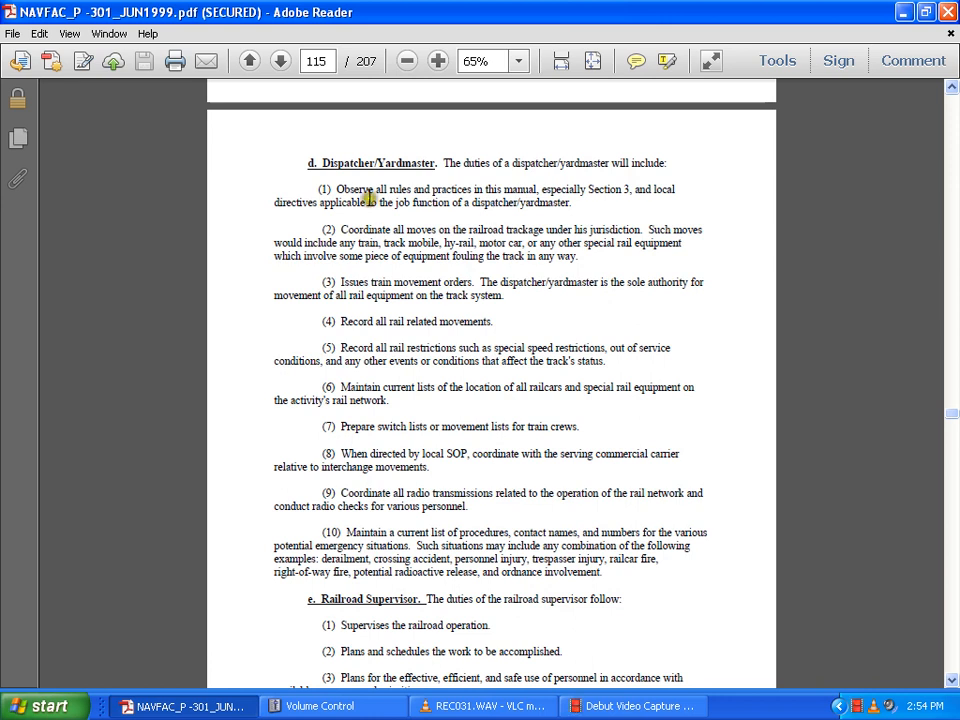
scroll("down", 3)
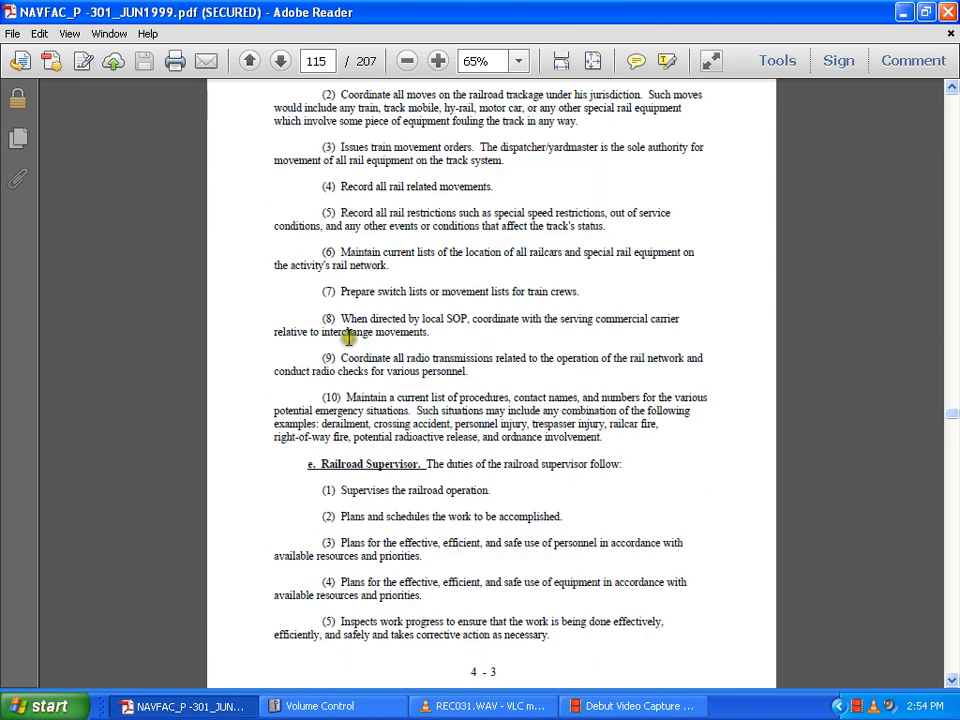
scroll("down", 3)
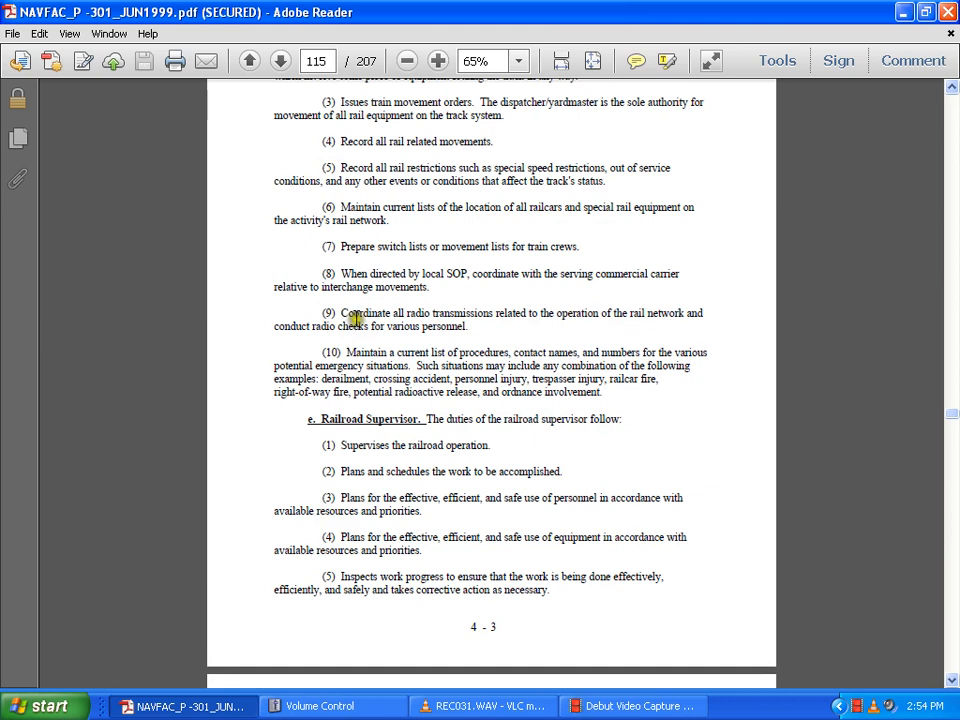
scroll("down", 3)
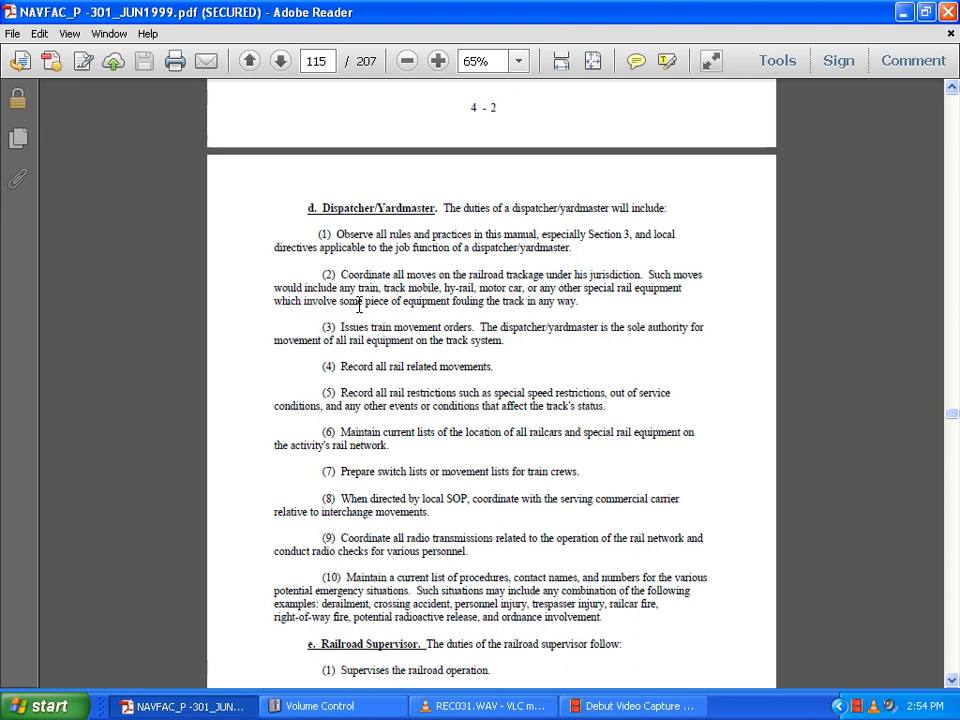
mouse_move(532, 364)
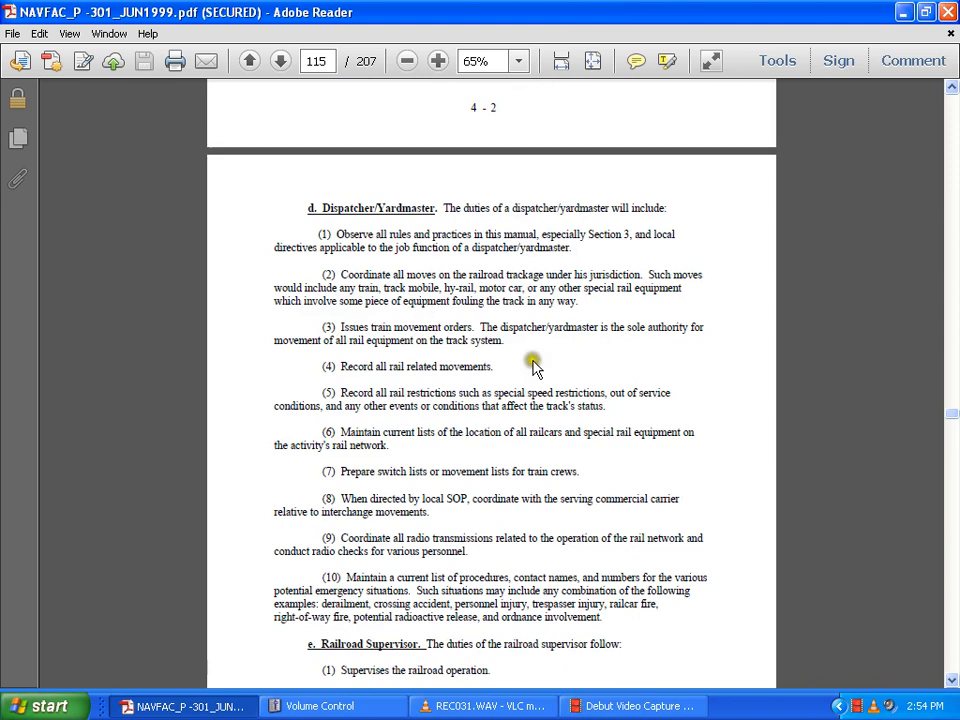
mouse_move(470, 504)
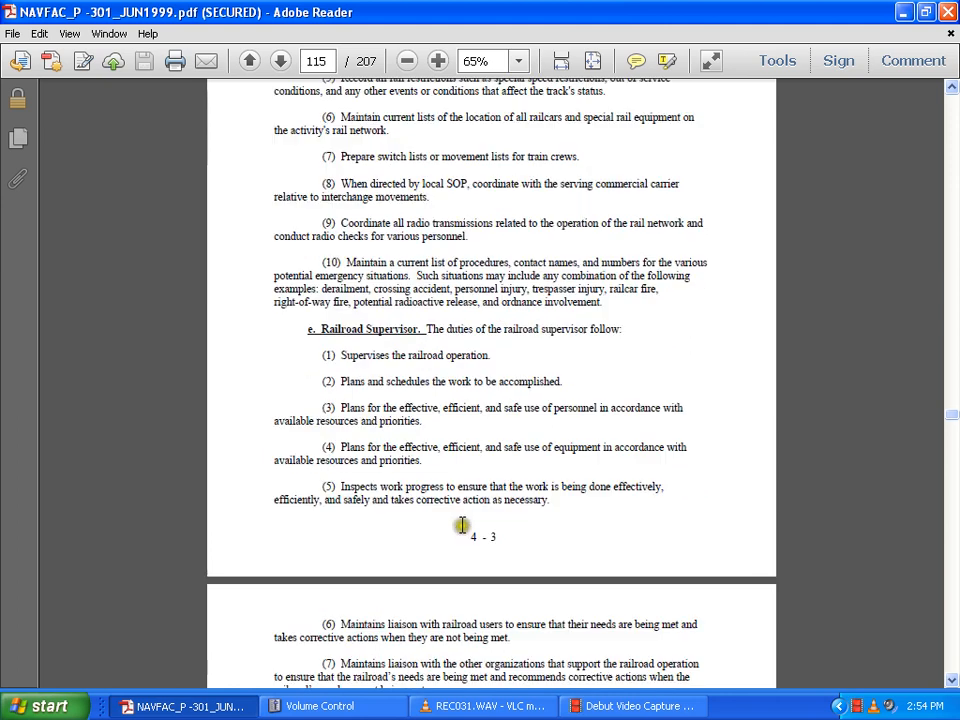
scroll("down", 3)
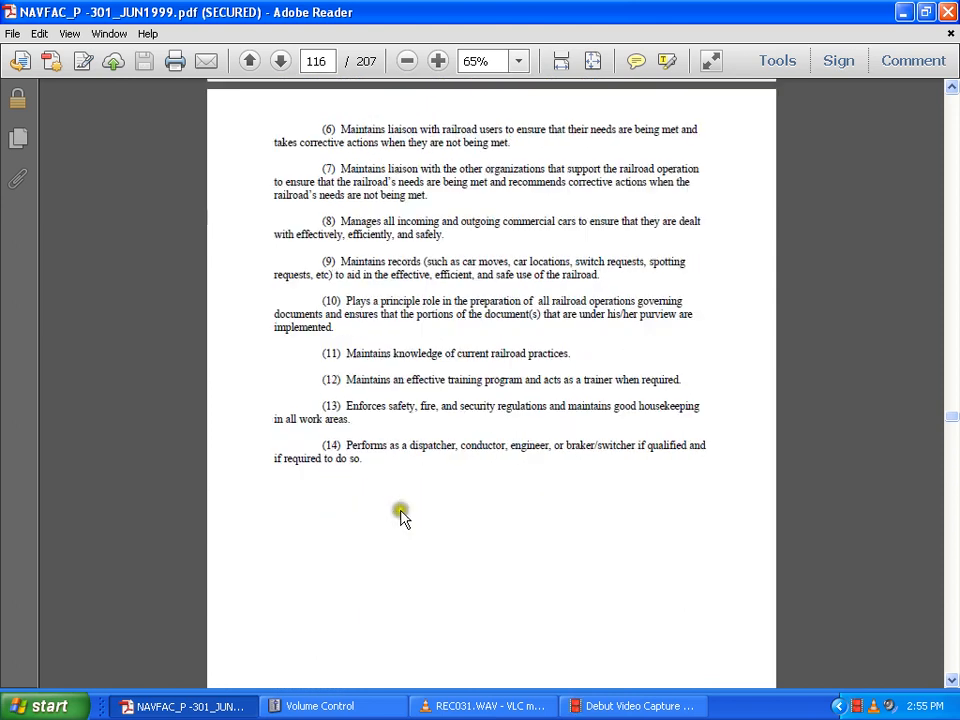
Scroll to page 116 showing supervisor duties (6) through (14), ending the section.
scroll("down", 3)
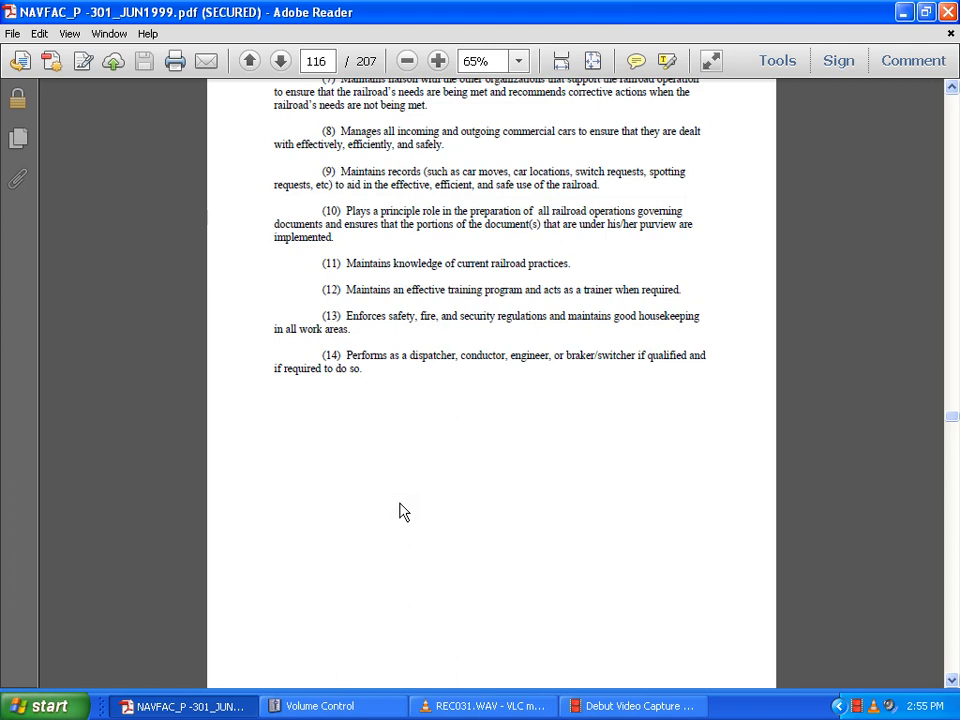
left_click(484, 706)
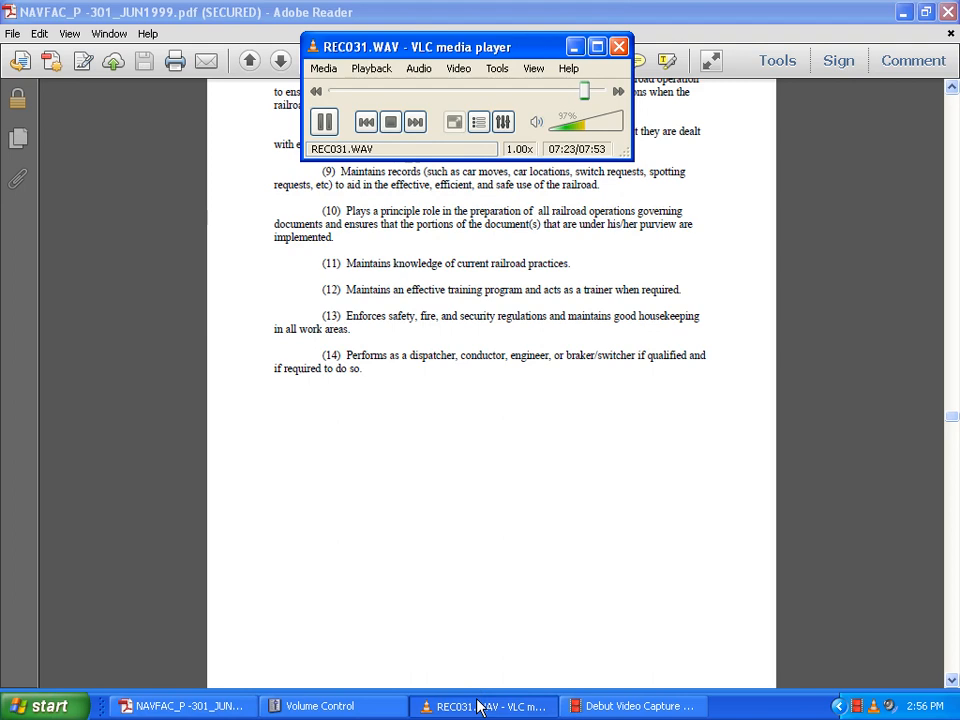
mouse_move(484, 604)
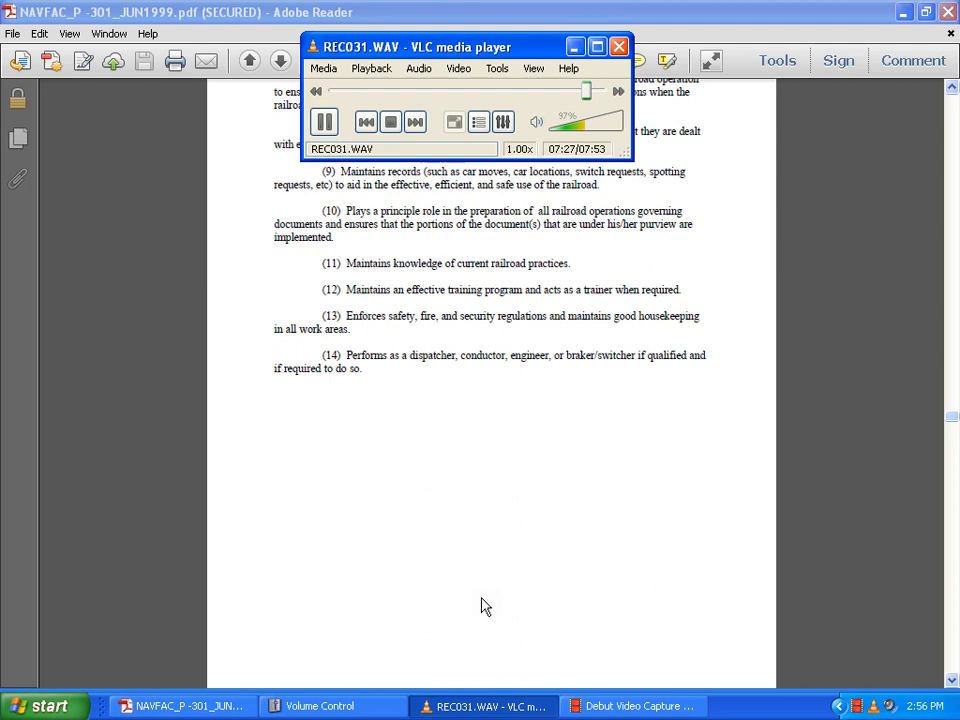
mouse_move(464, 628)
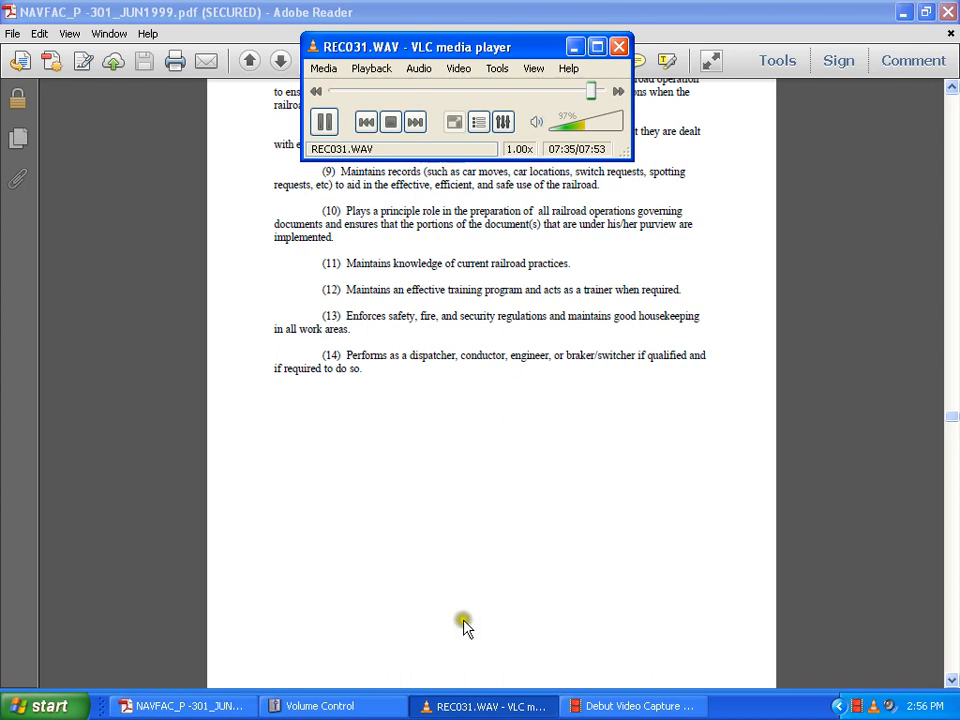
mouse_move(466, 628)
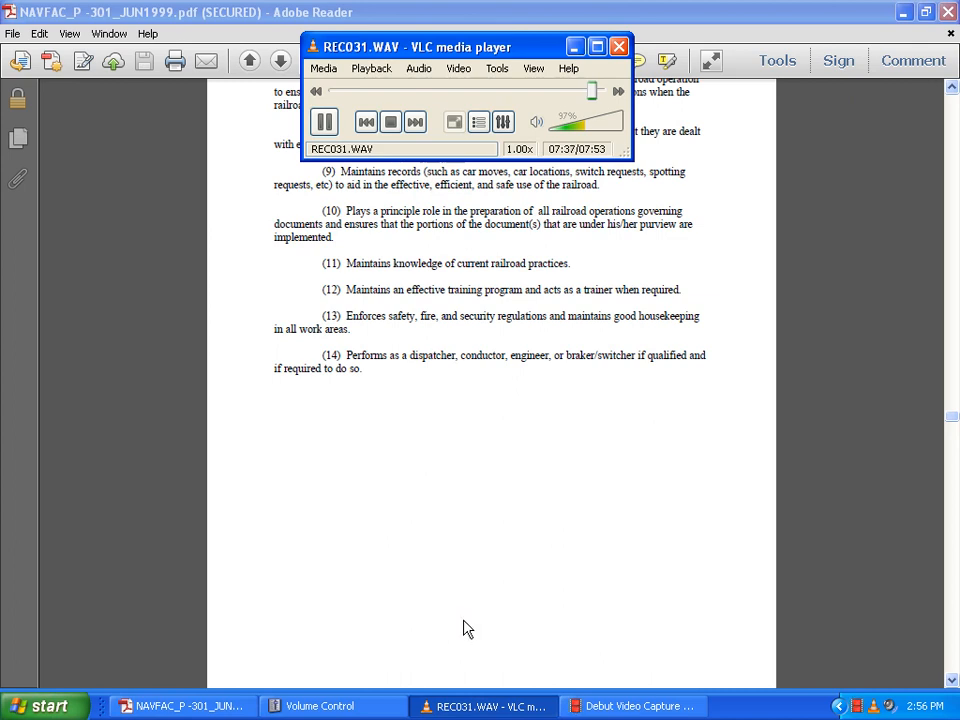